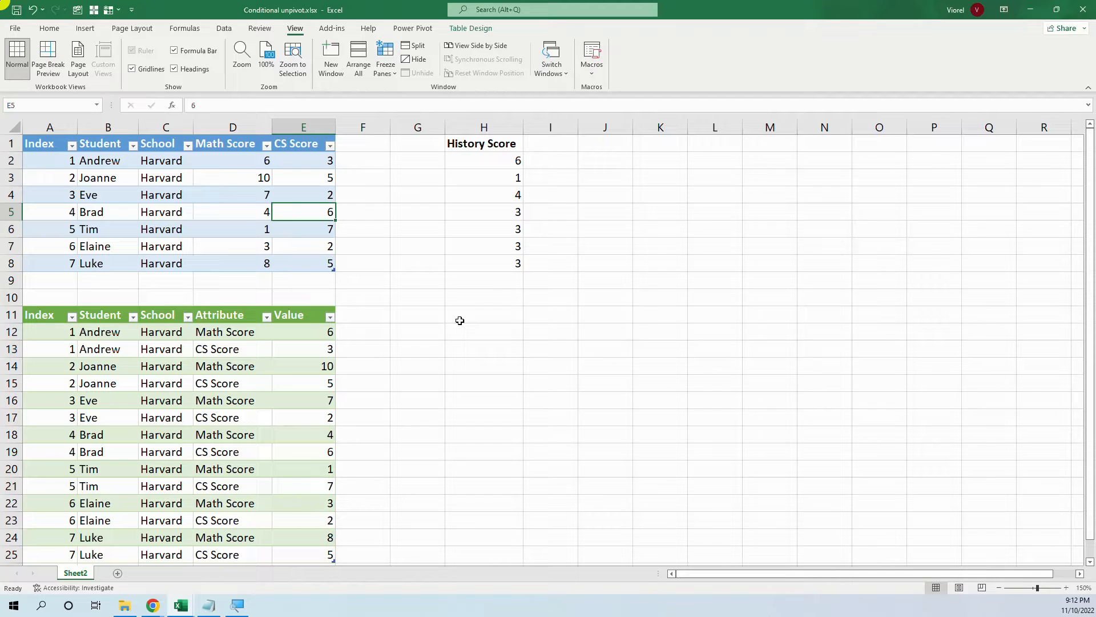
pyautogui.moveTo(287, 162)
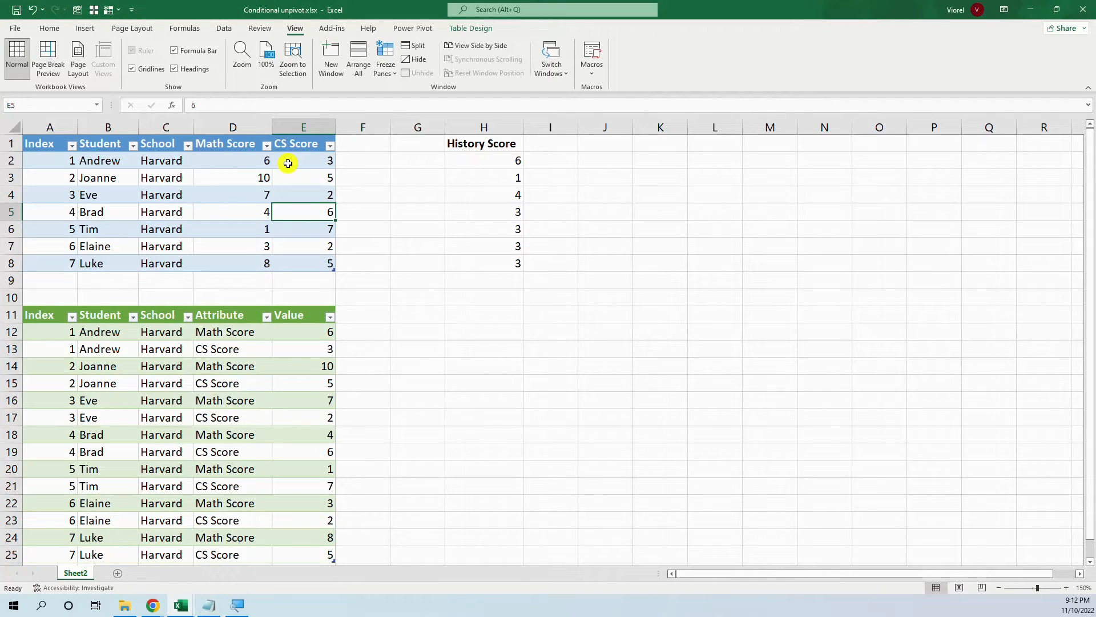
pyautogui.moveTo(247, 215)
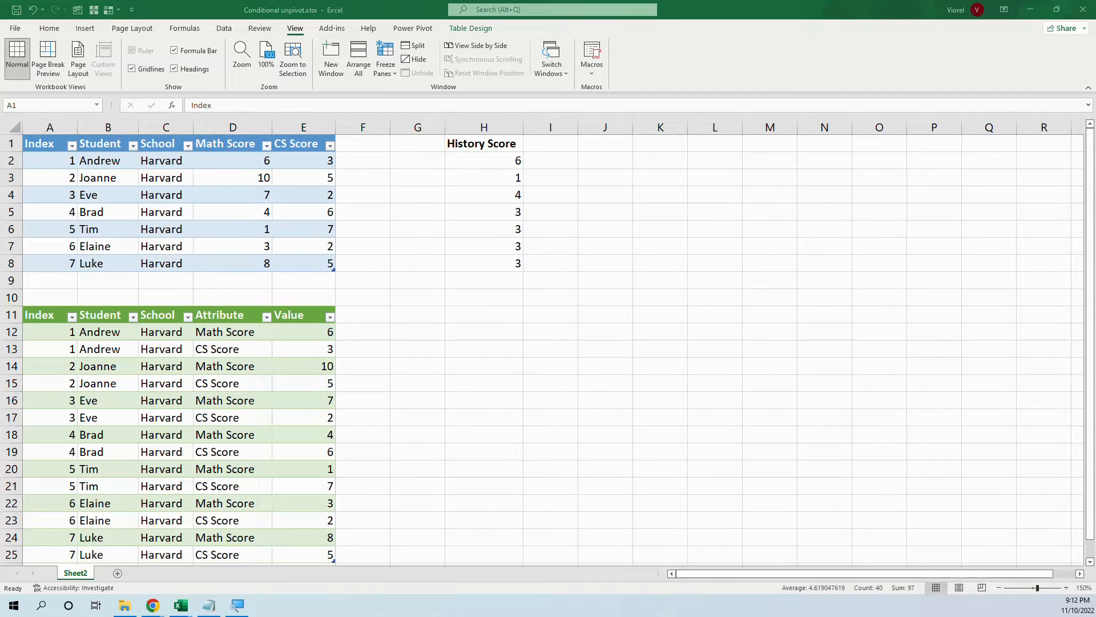
pyautogui.moveTo(245, 156)
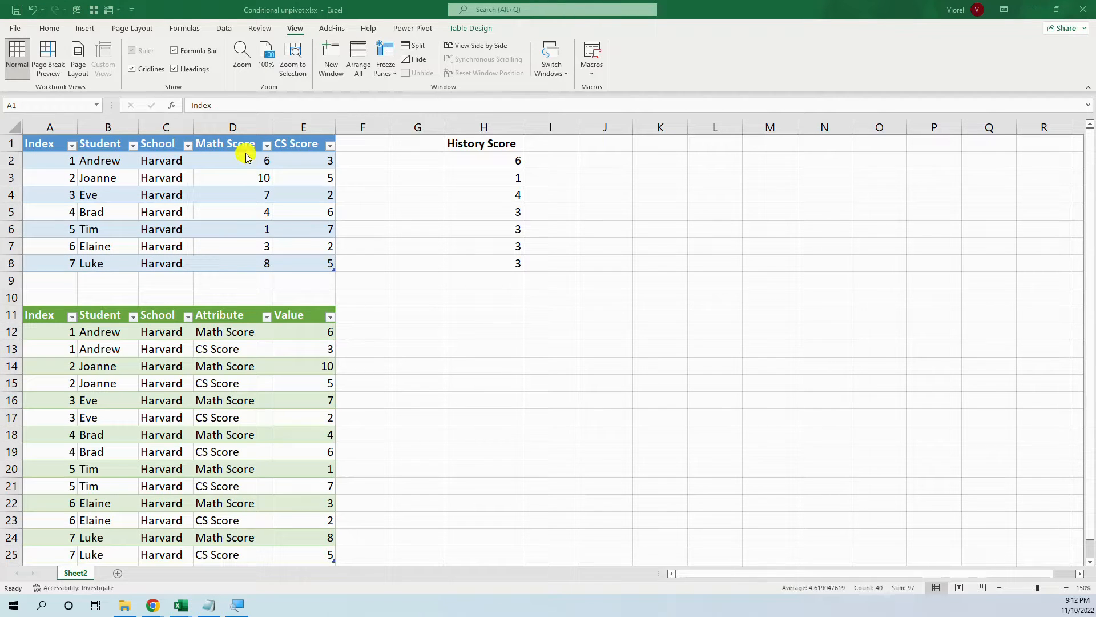
pyautogui.moveTo(243, 149)
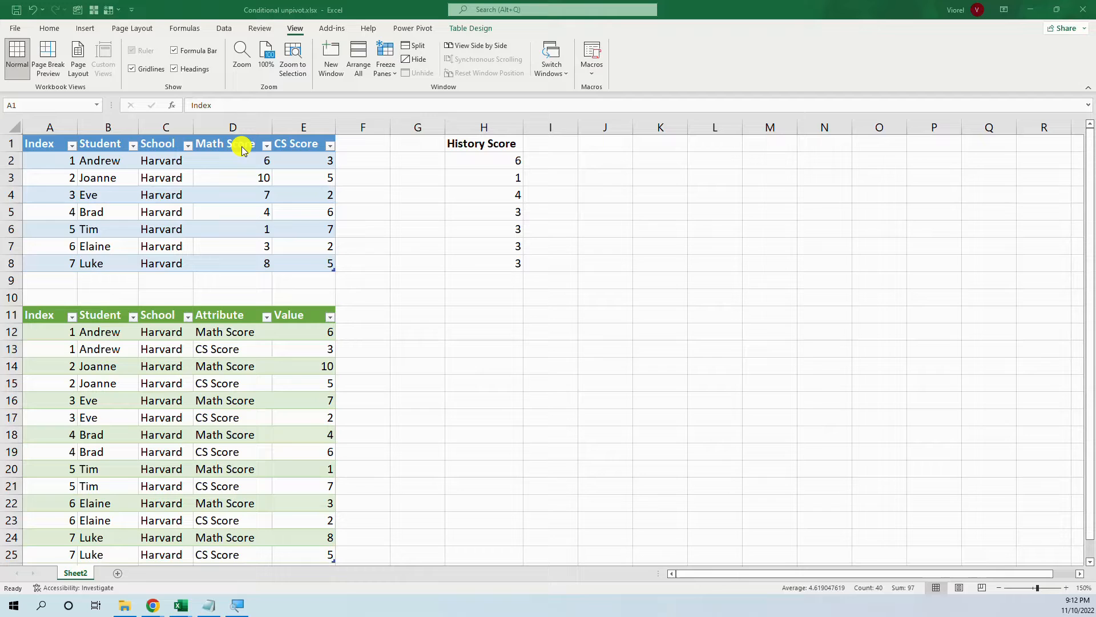
pyautogui.moveTo(244, 229)
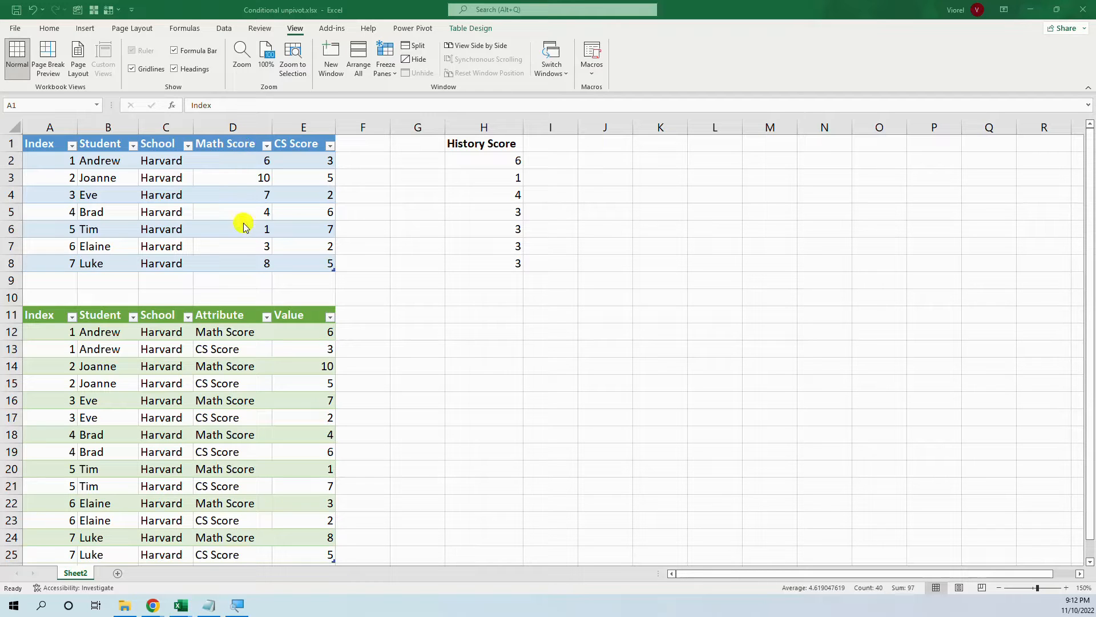
# Review the finished example's score table and its Math and CS Score columns, then switch to Book1
pyautogui.click(303, 143)
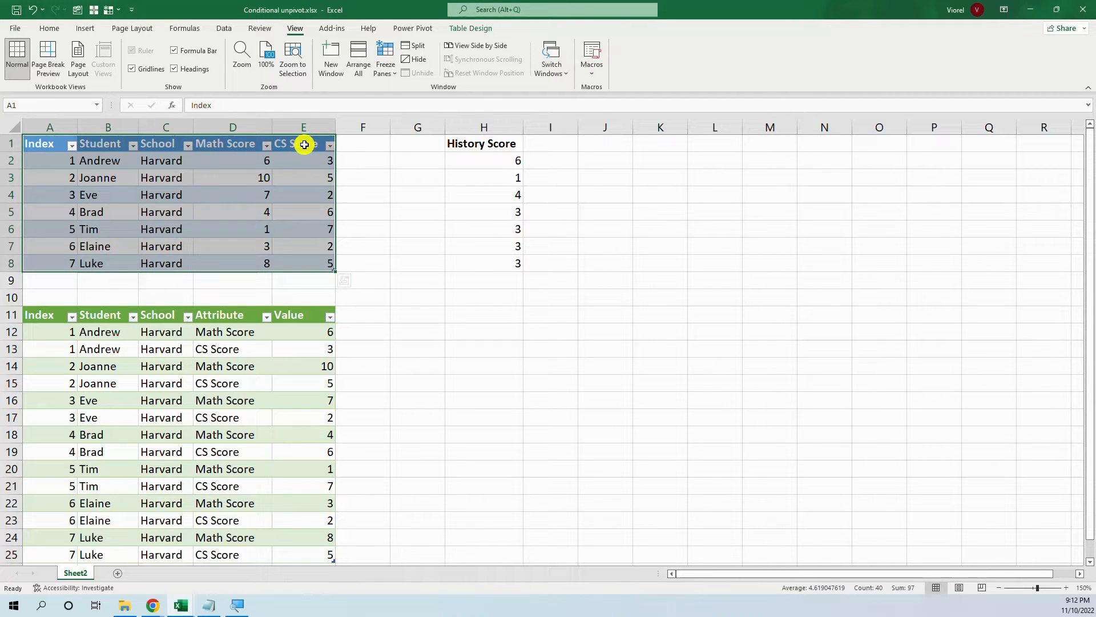
pyautogui.click(303, 144)
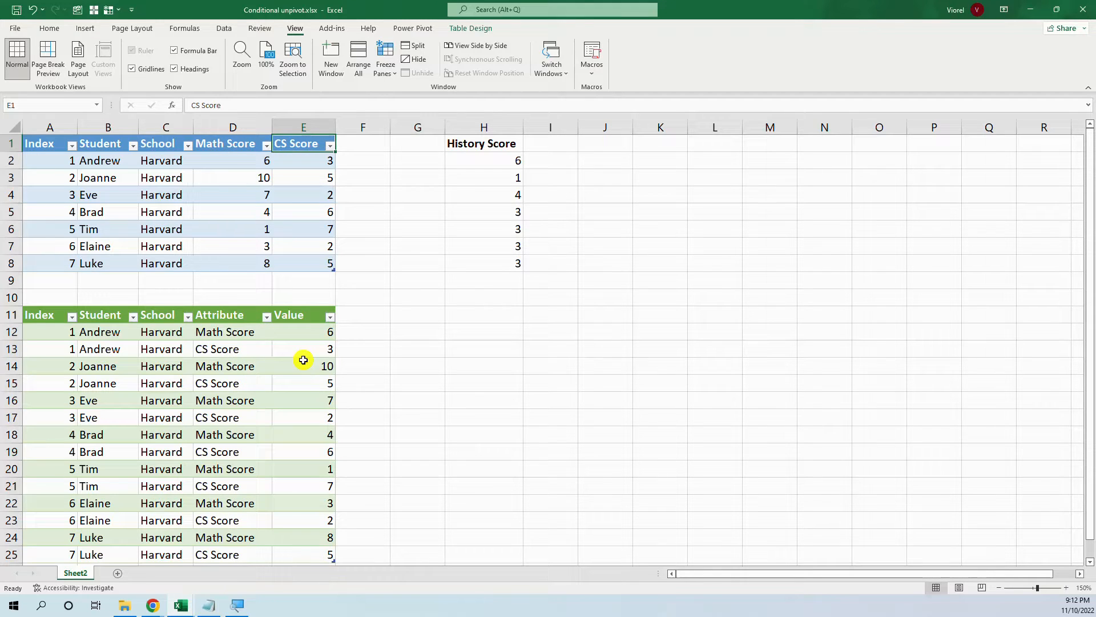
pyautogui.click(233, 144)
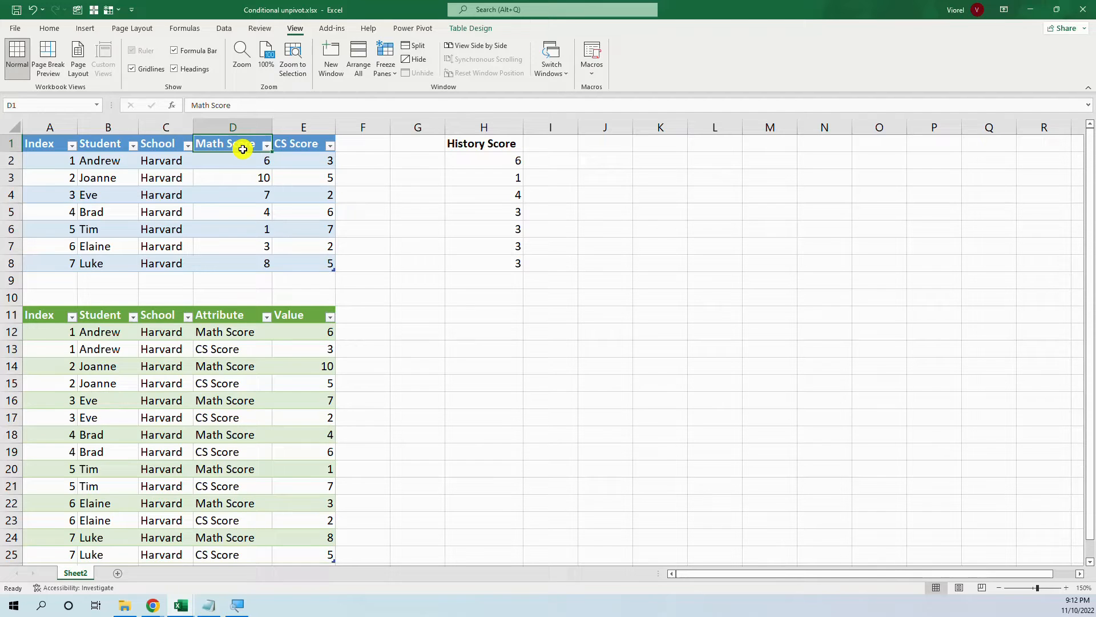
pyautogui.moveTo(287, 146)
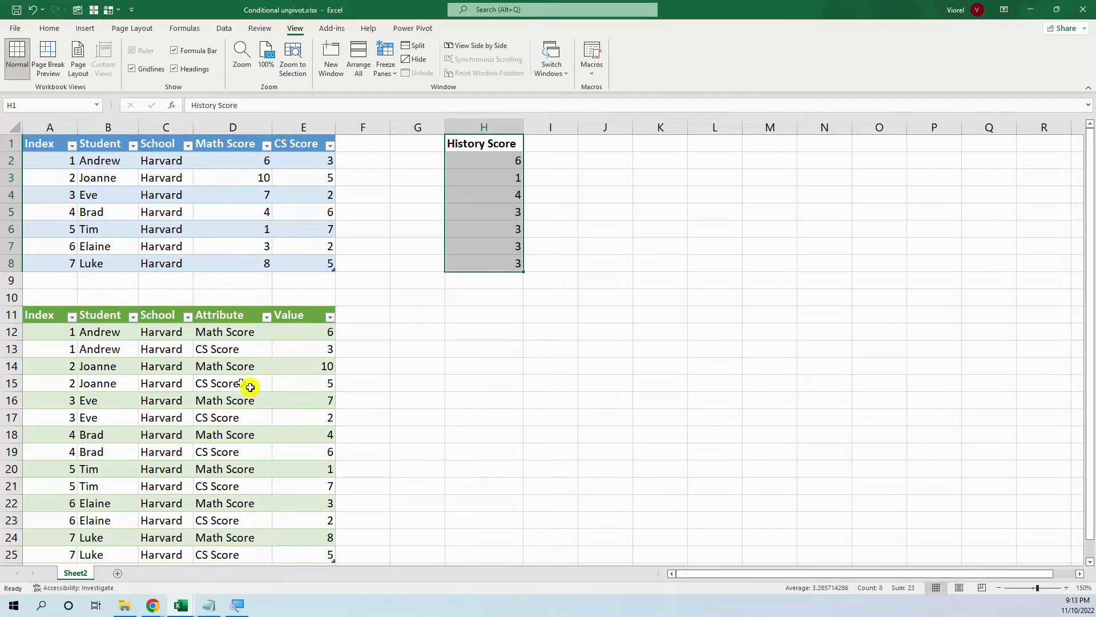
pyautogui.moveTo(265, 374)
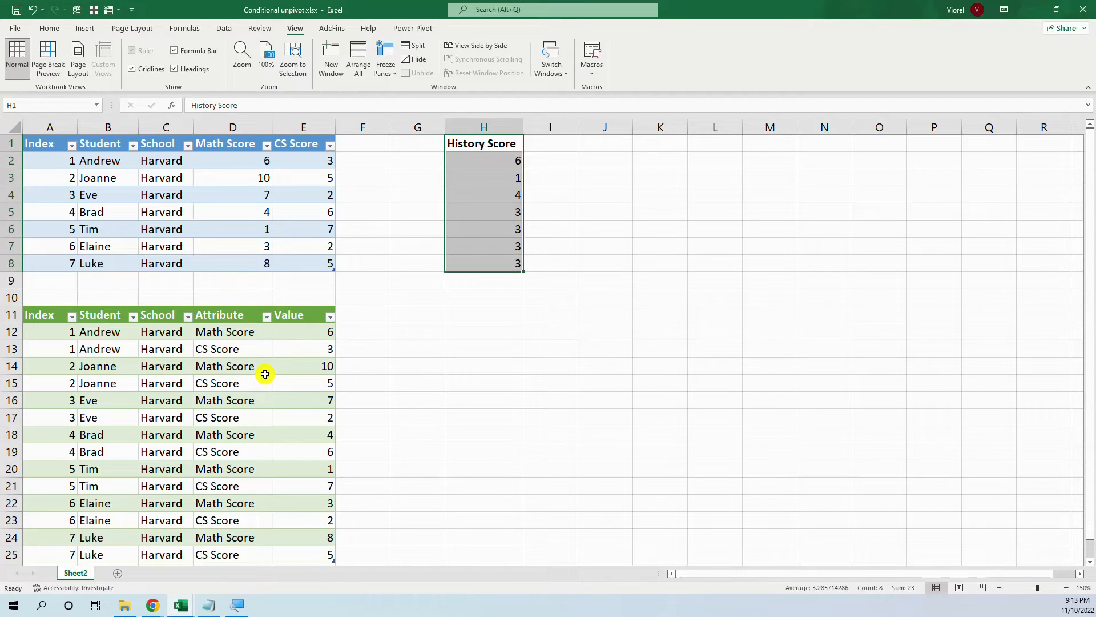
pyautogui.click(233, 366)
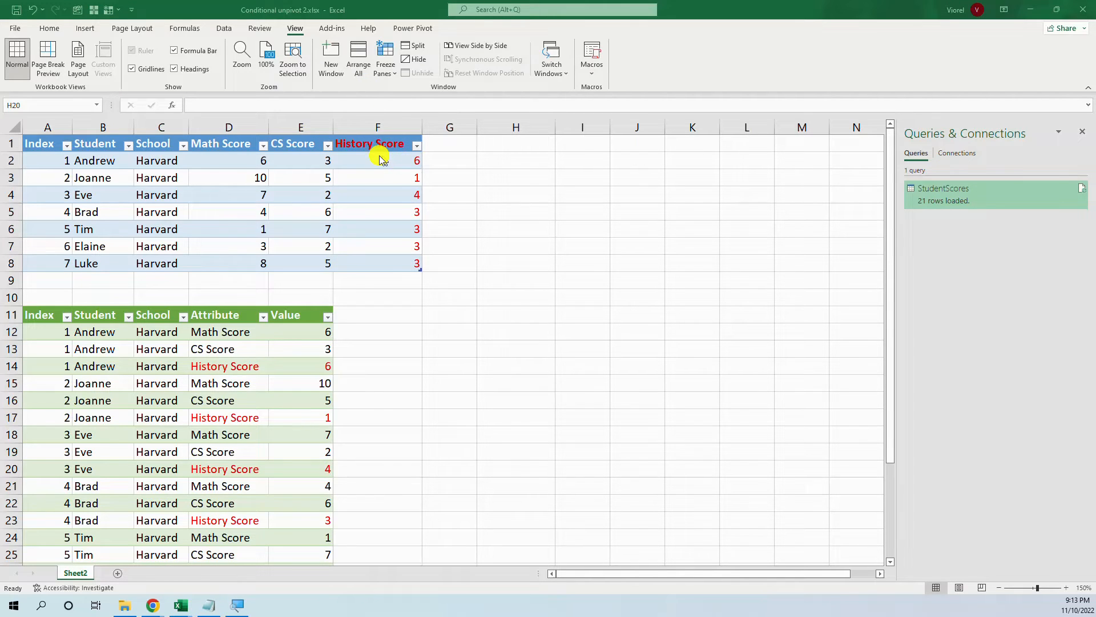
pyautogui.moveTo(234, 426)
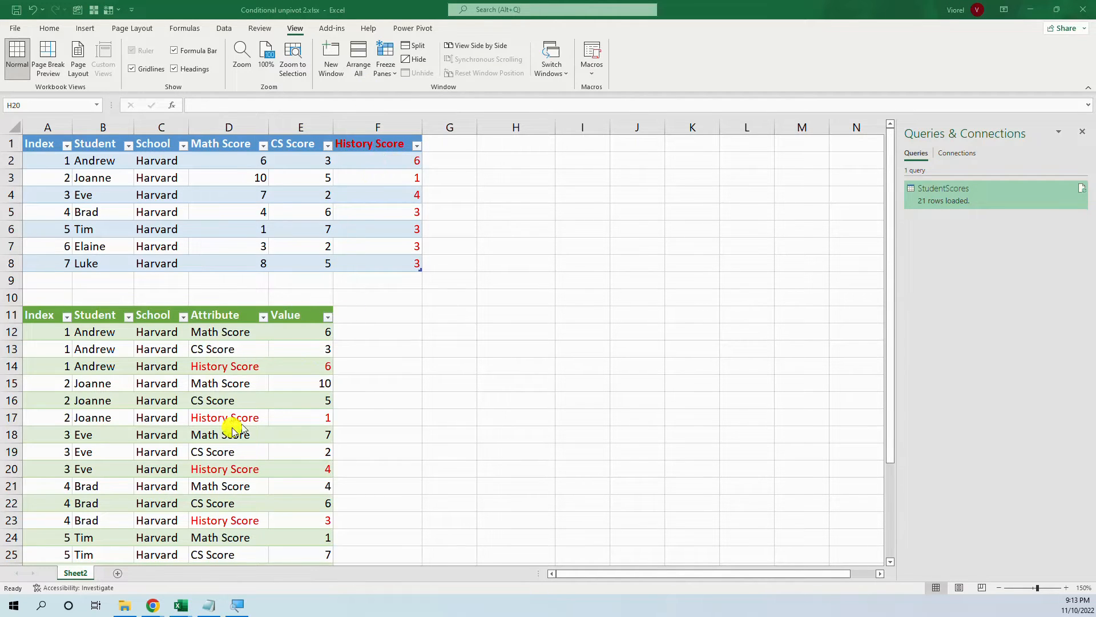
pyautogui.moveTo(246, 365)
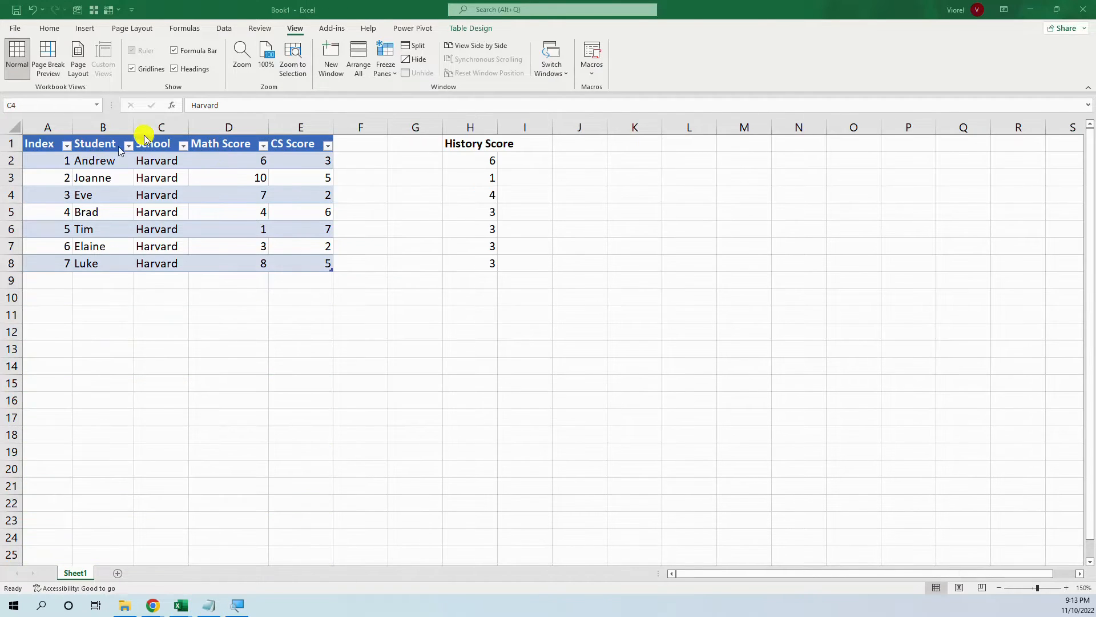
# Select a cell inside the student score table and load it into Power Query
pyautogui.click(228, 195)
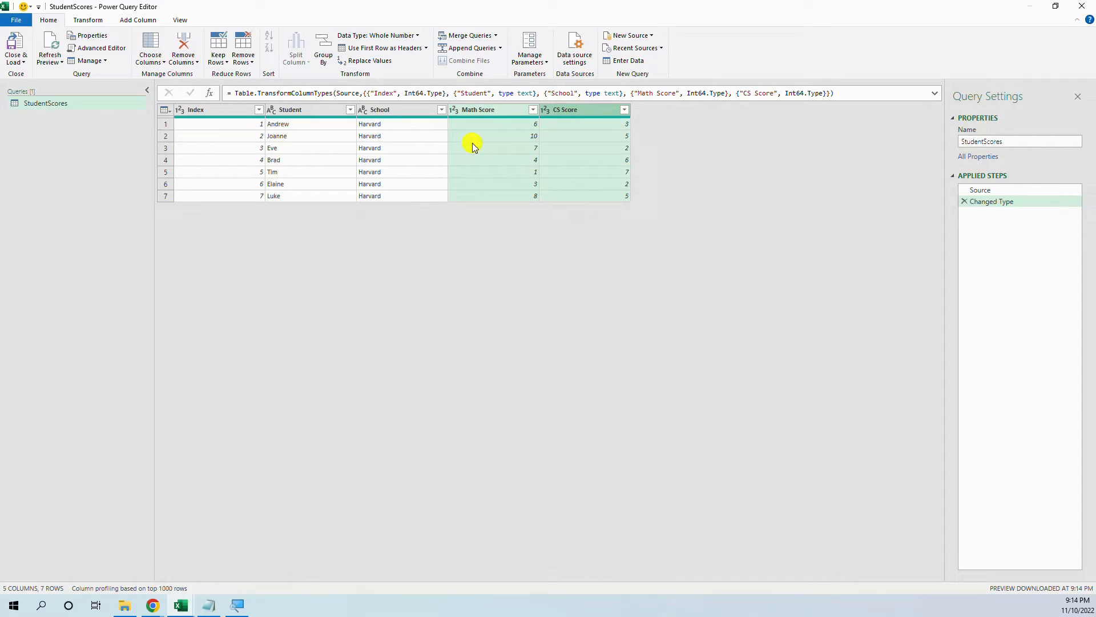
# Redo the unpivot on only Math Score and CS Score, naming both columns in the formula
pyautogui.click(88, 20)
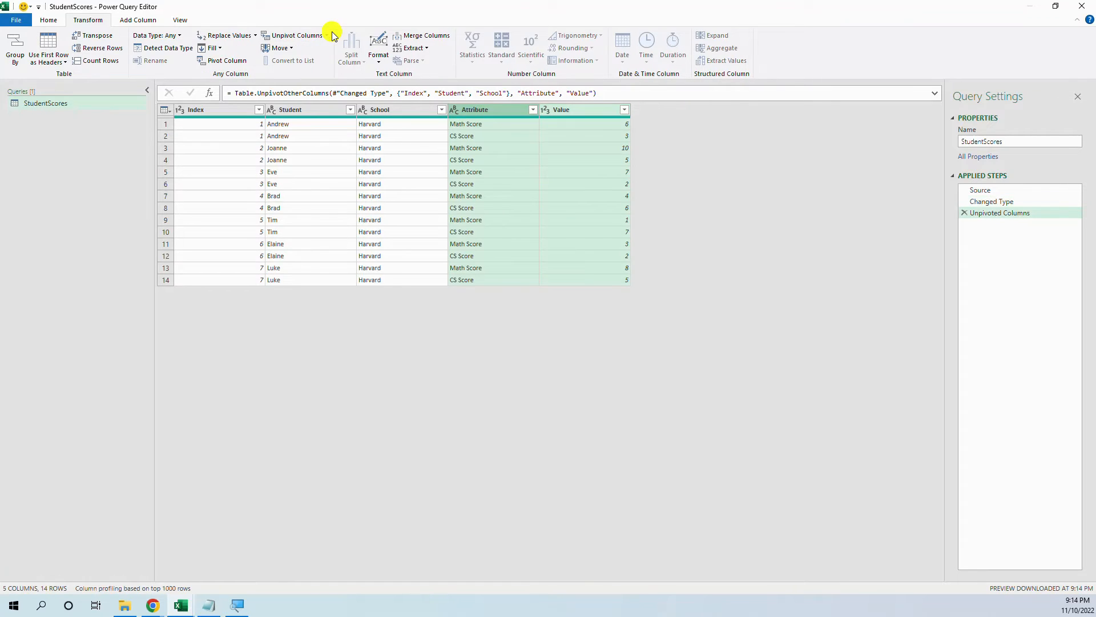
pyautogui.moveTo(521, 209)
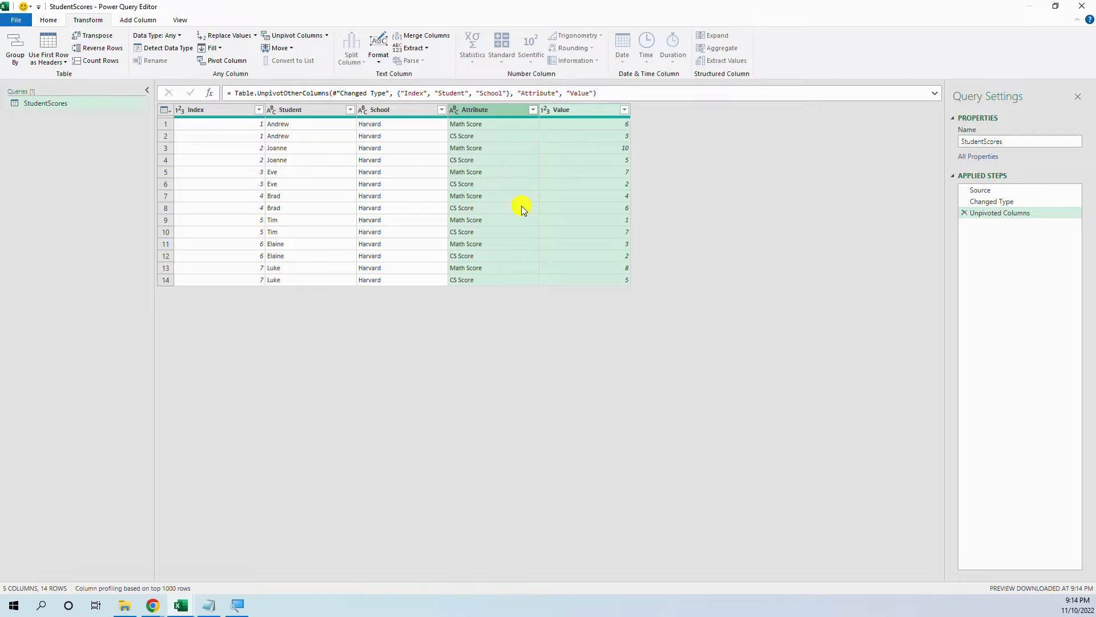
pyautogui.moveTo(476, 208)
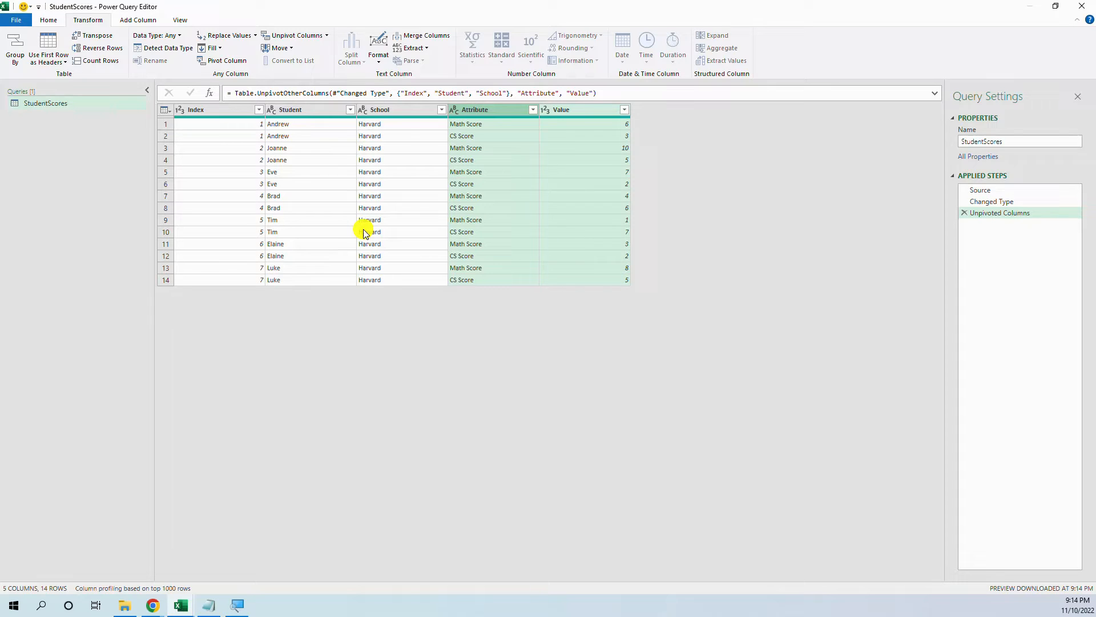
pyautogui.click(607, 93)
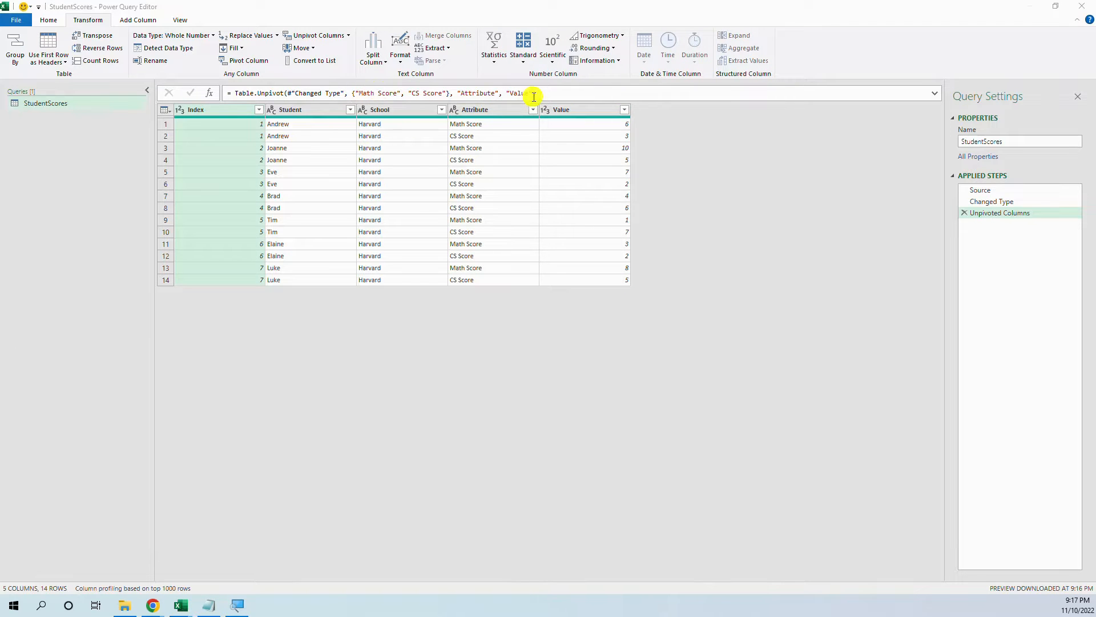
# Edit the unpivot formula, replacing the fixed column list with List.Select(Table.ColumnNames(#"Changed Type"), ...)
pyautogui.click(280, 93)
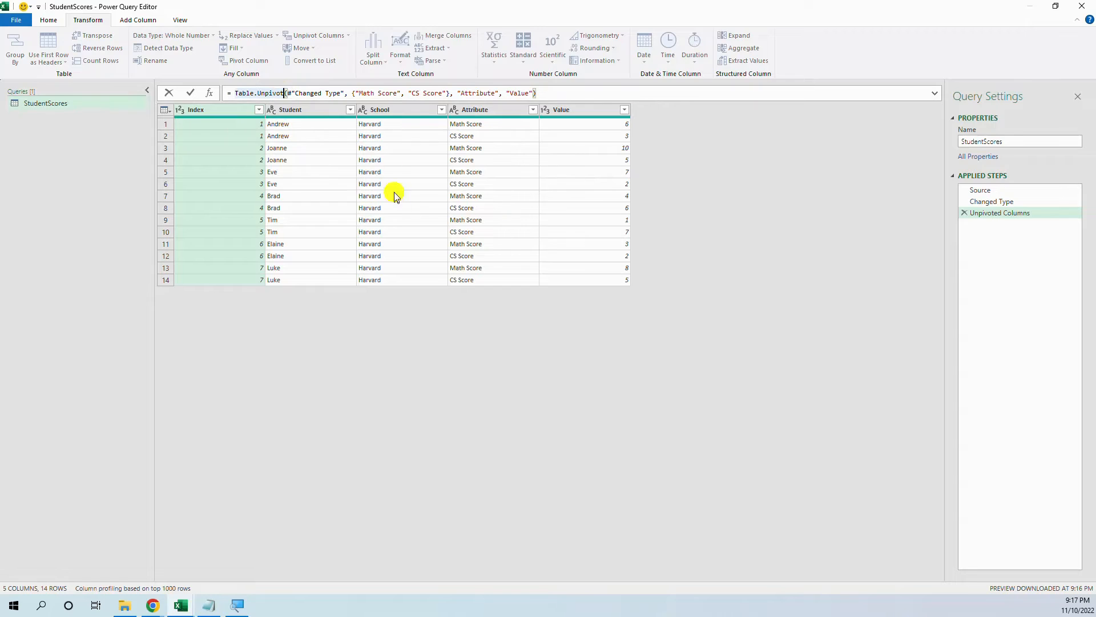
pyautogui.moveTo(445, 116)
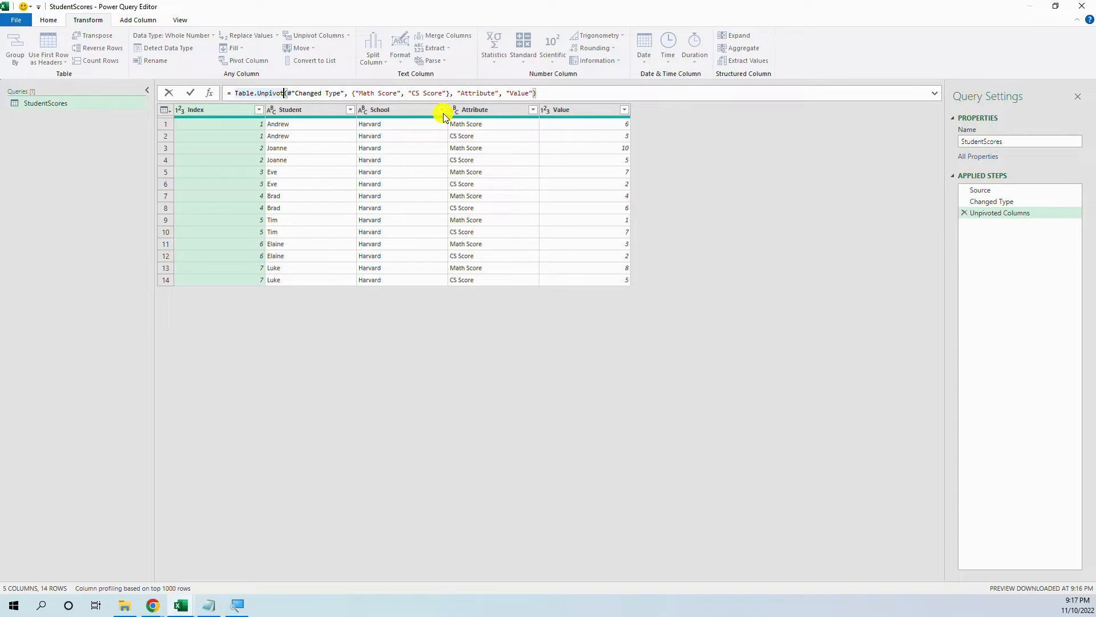
pyautogui.moveTo(447, 152)
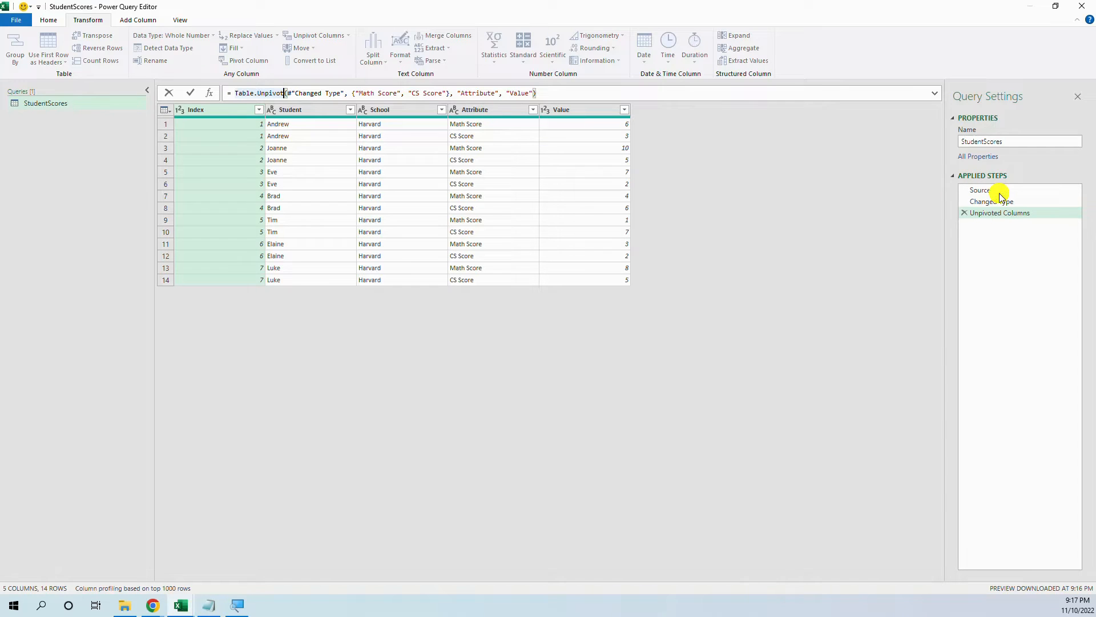
pyautogui.click(993, 201)
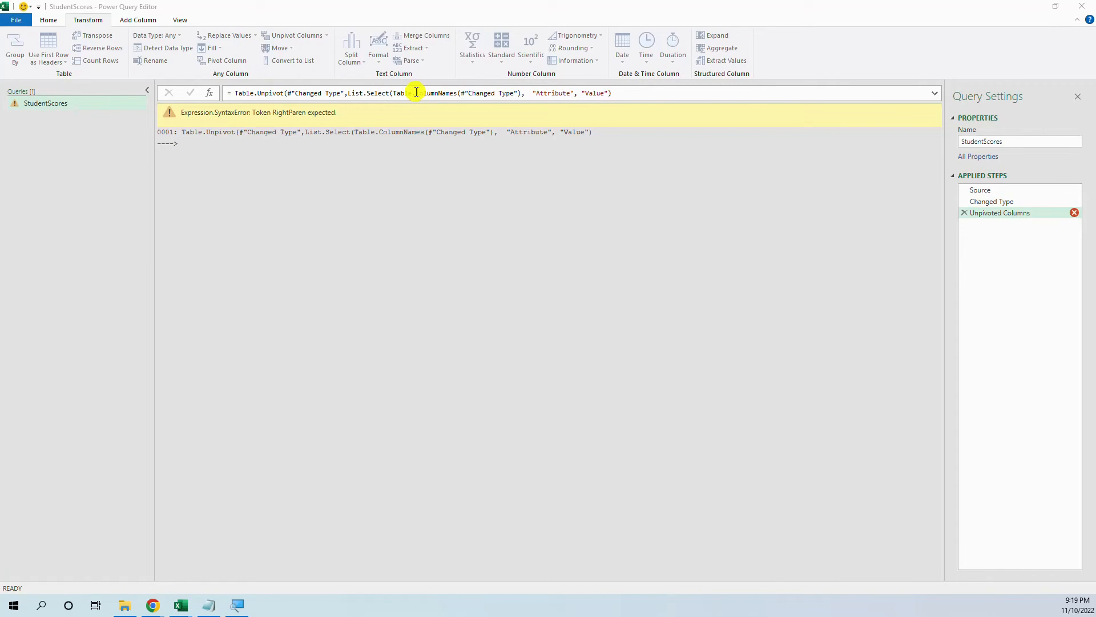
pyautogui.moveTo(412, 94); pyautogui.dragTo(514, 93)
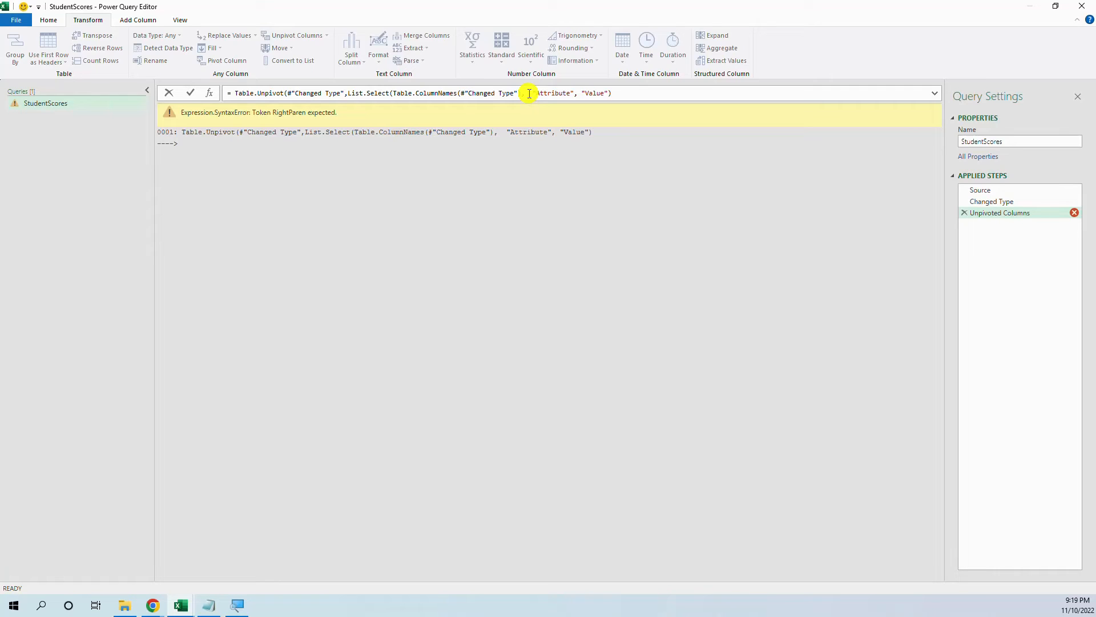
pyautogui.moveTo(551, 169)
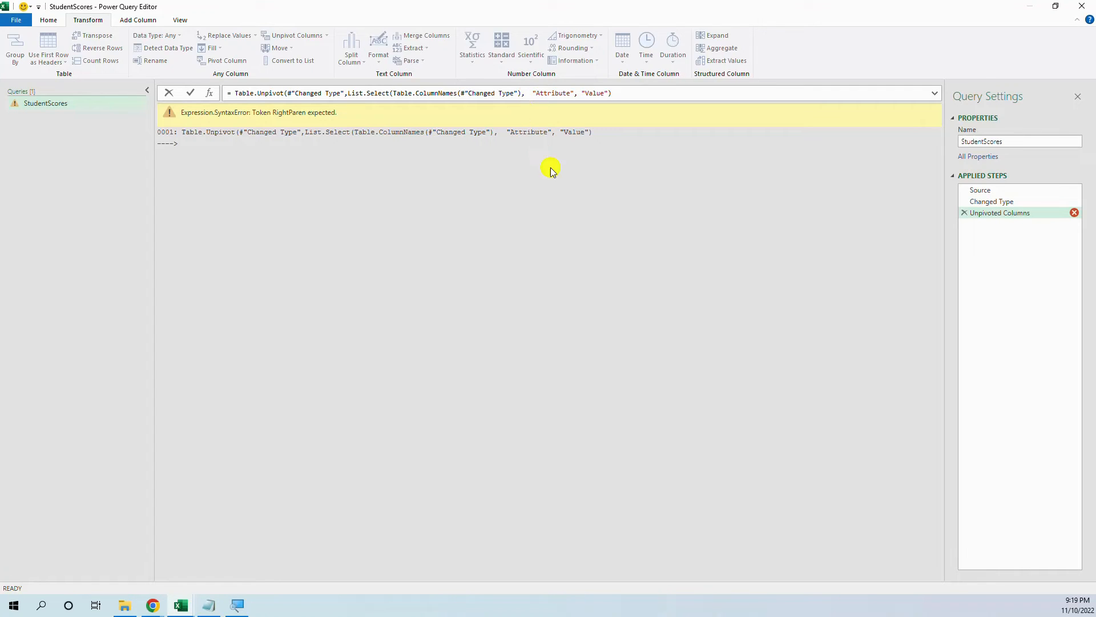
# Finish the formula with each Text.Contains(_,"Score",Comparer.OrdinalIgnoreCase) and a closing parenthesis
pyautogui.write('e')
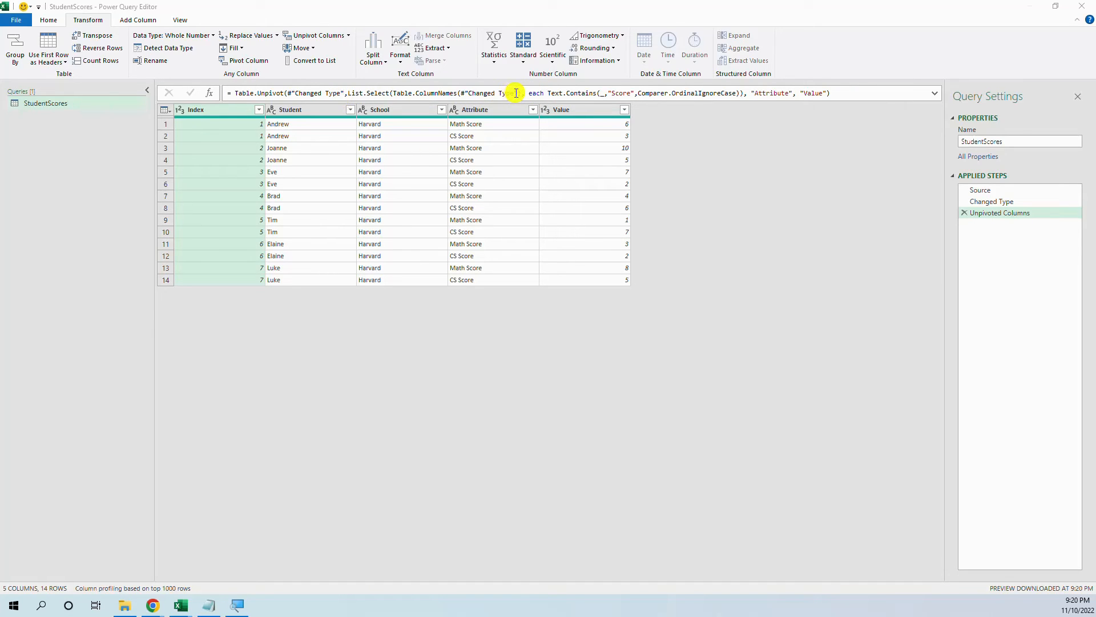
pyautogui.moveTo(509, 93)
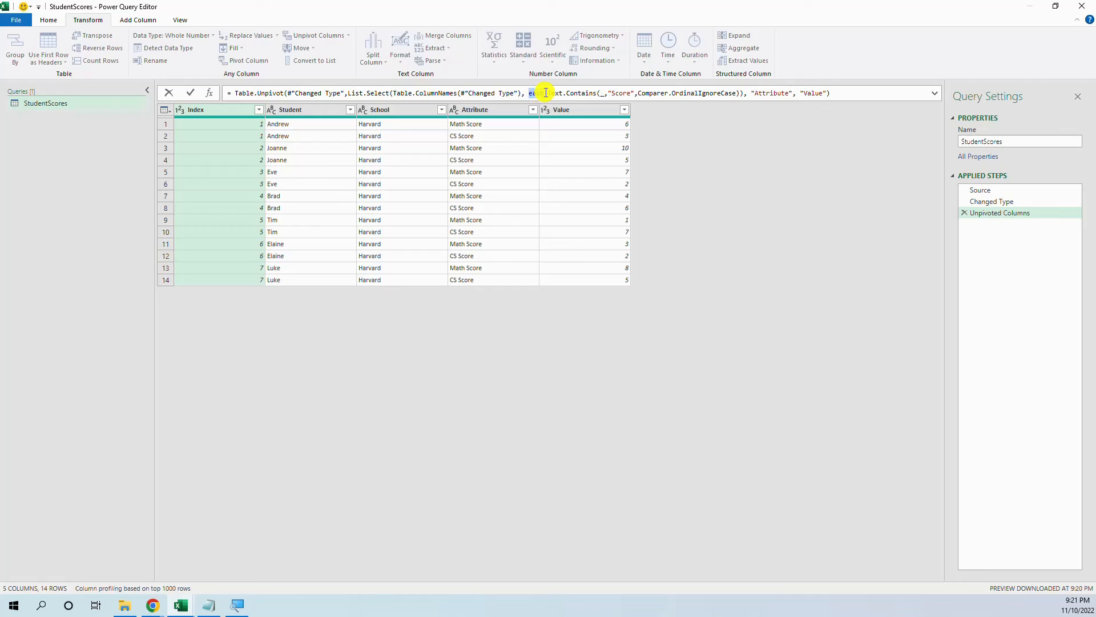
# Check the word 'each' in the formula, then Close & Load the 14-row query to Excel
pyautogui.doubleClick(535, 93)
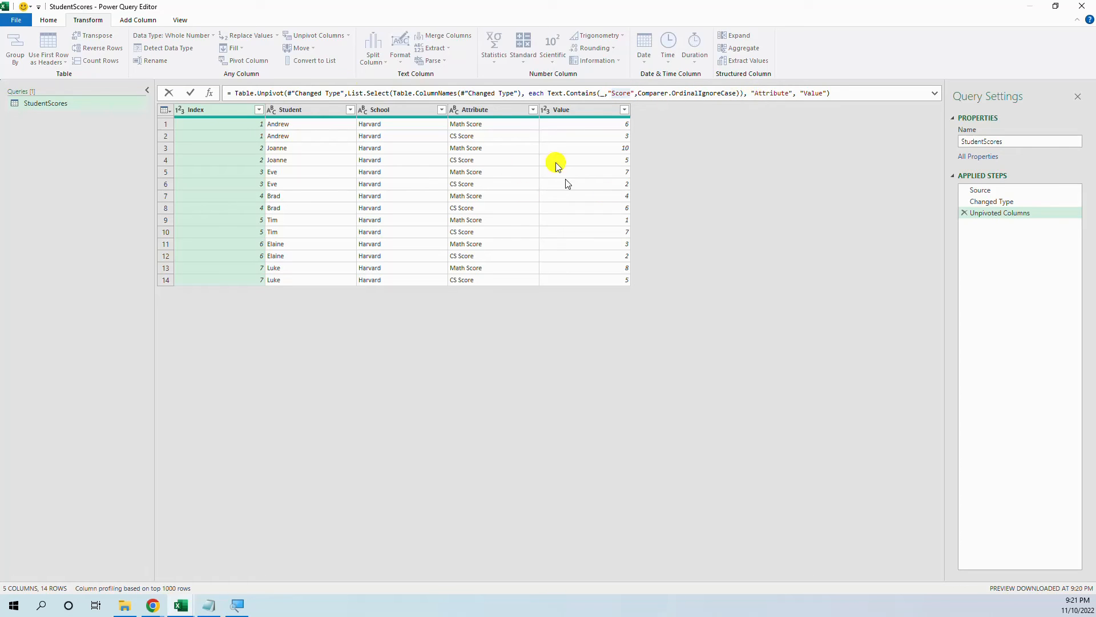
pyautogui.click(48, 20)
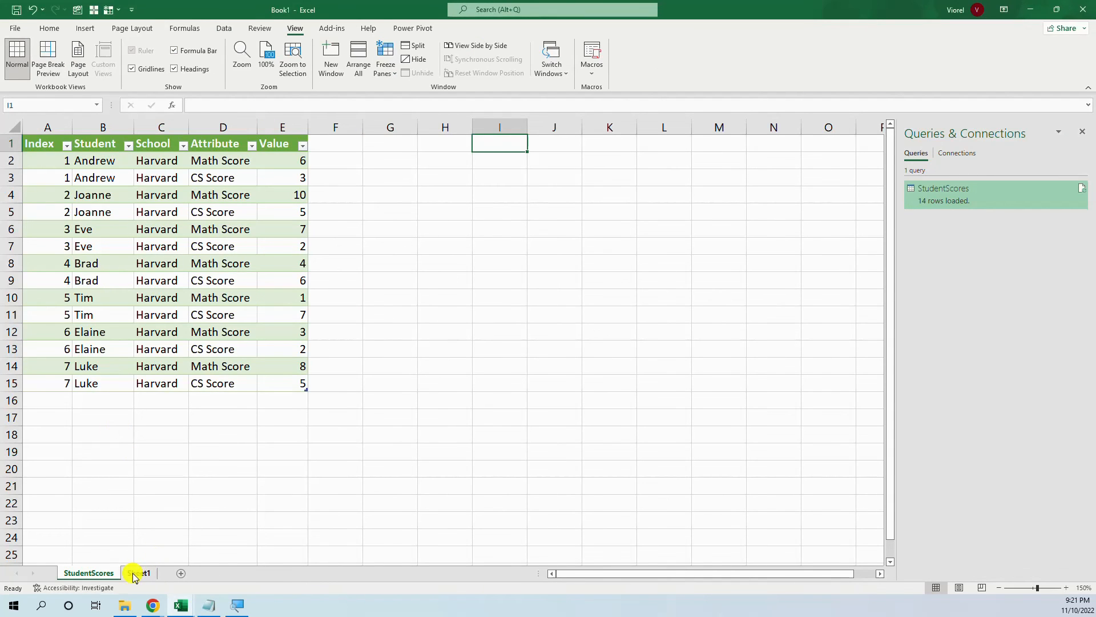
# Switch to Sheet1 to add History Score and refresh StudentScores to 21 rows
pyautogui.click(138, 572)
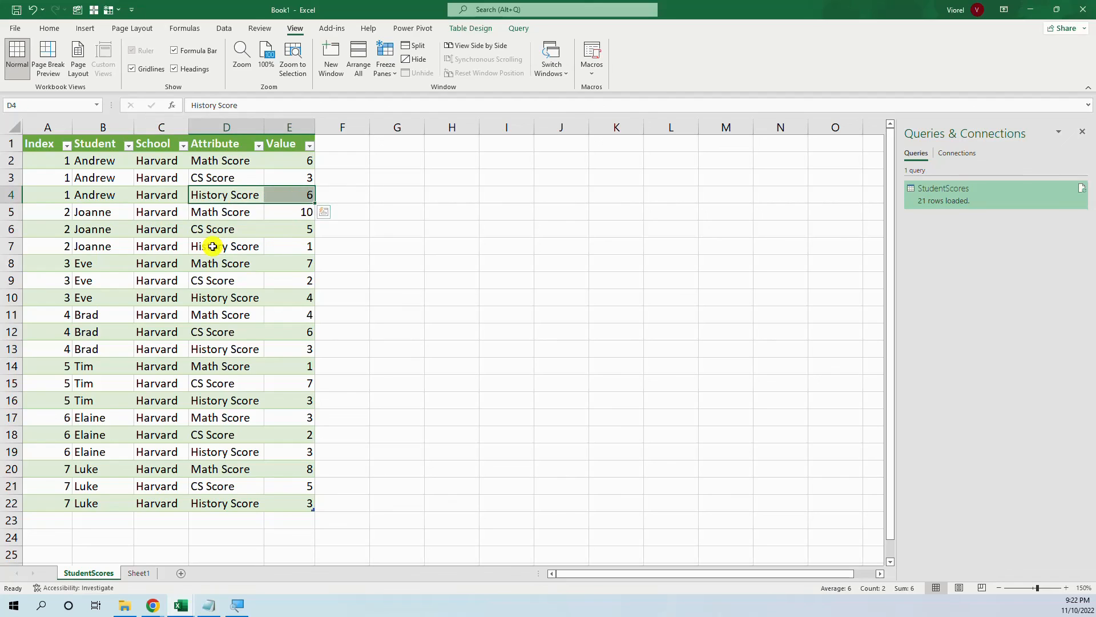
pyautogui.moveTo(53, 234)
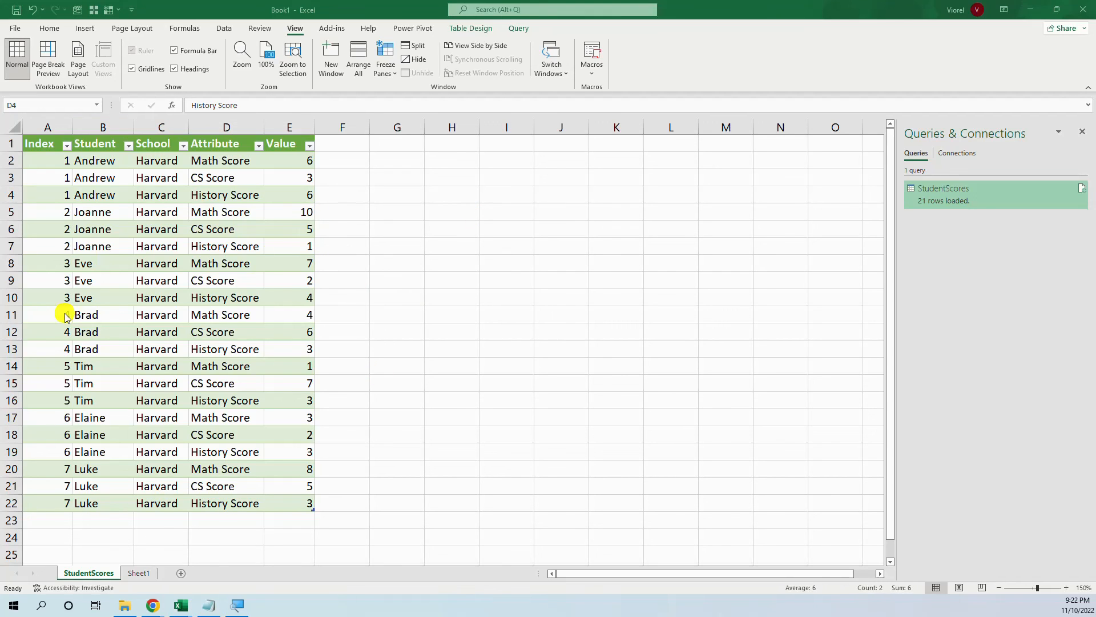
pyautogui.moveTo(439, 292)
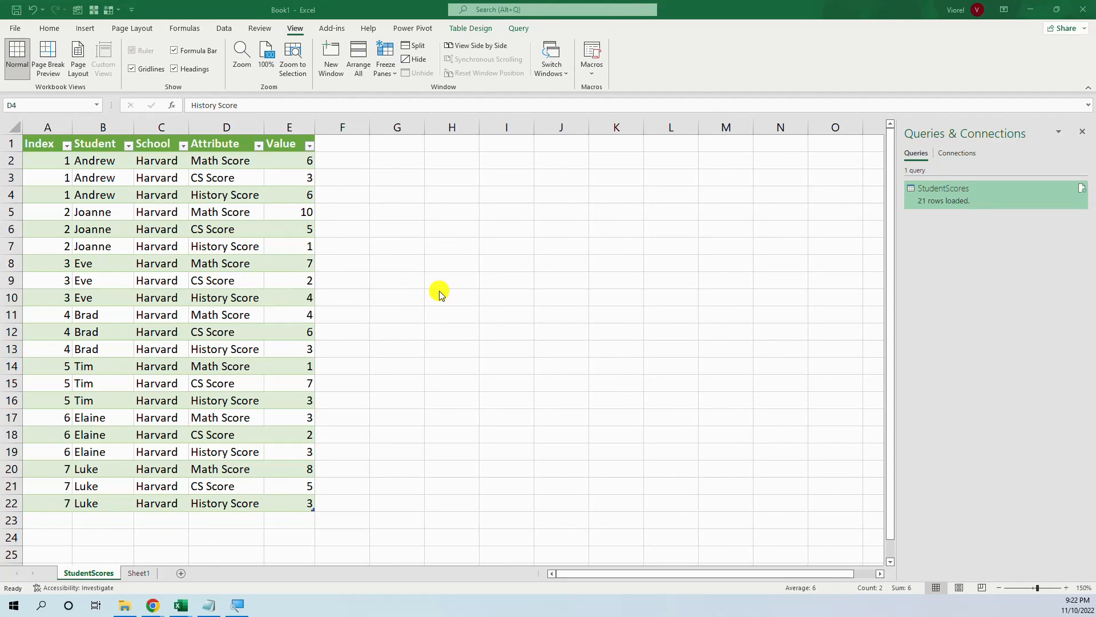
pyautogui.moveTo(452, 240)
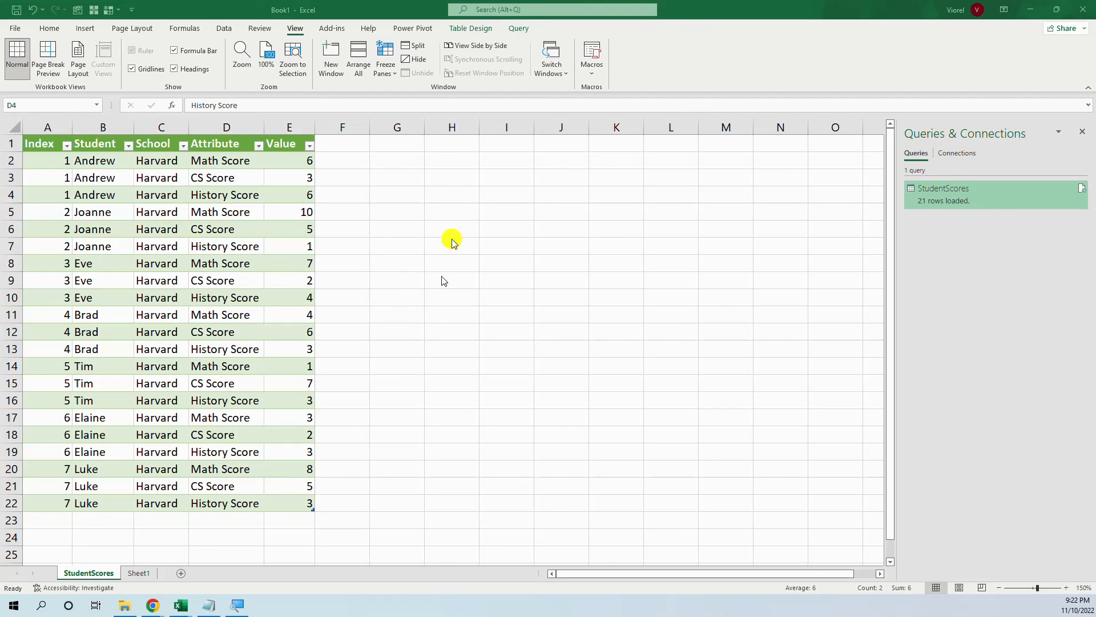